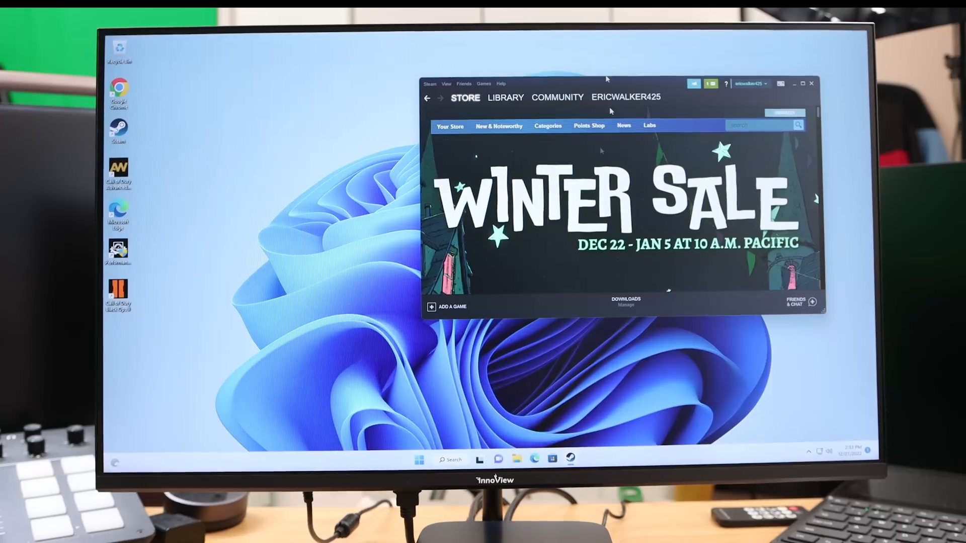
mouse_move(259, 179)
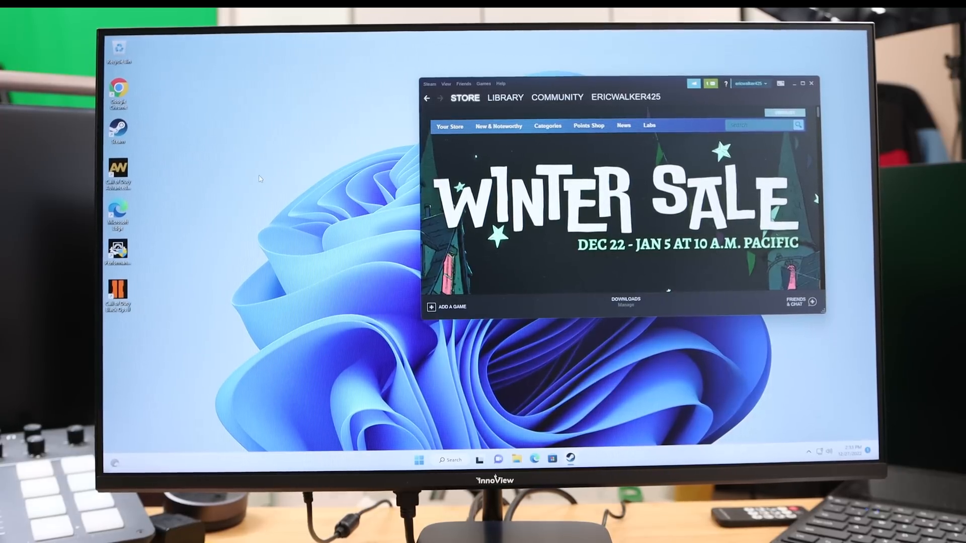
mouse_move(163, 230)
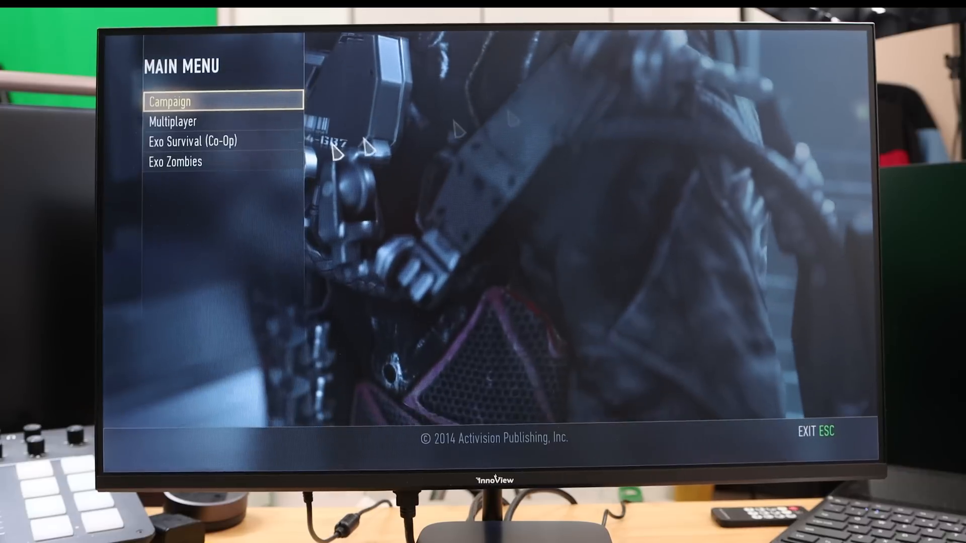
Step: Choose Campaign from the Advanced Warfare main menu to show Resume Game, New Game and Mission Select
left_click(178, 101)
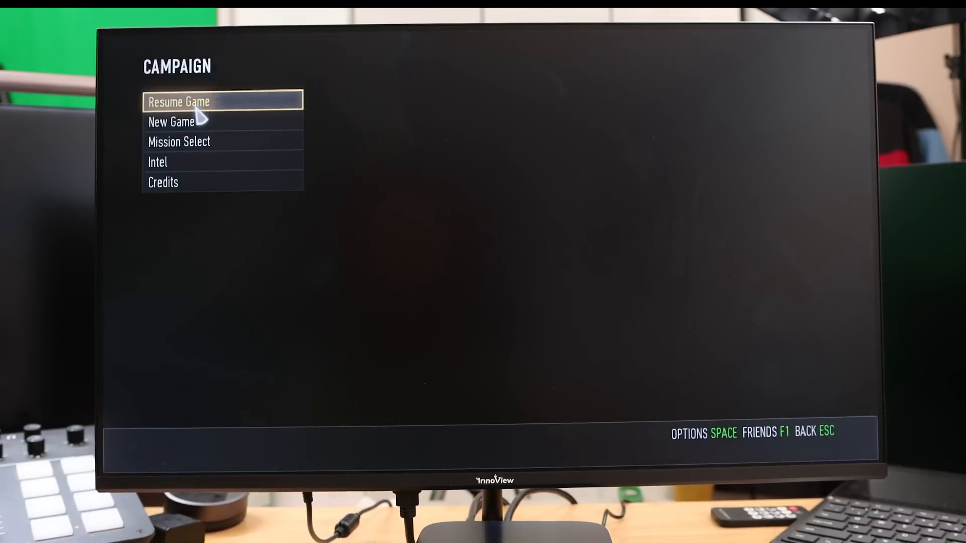